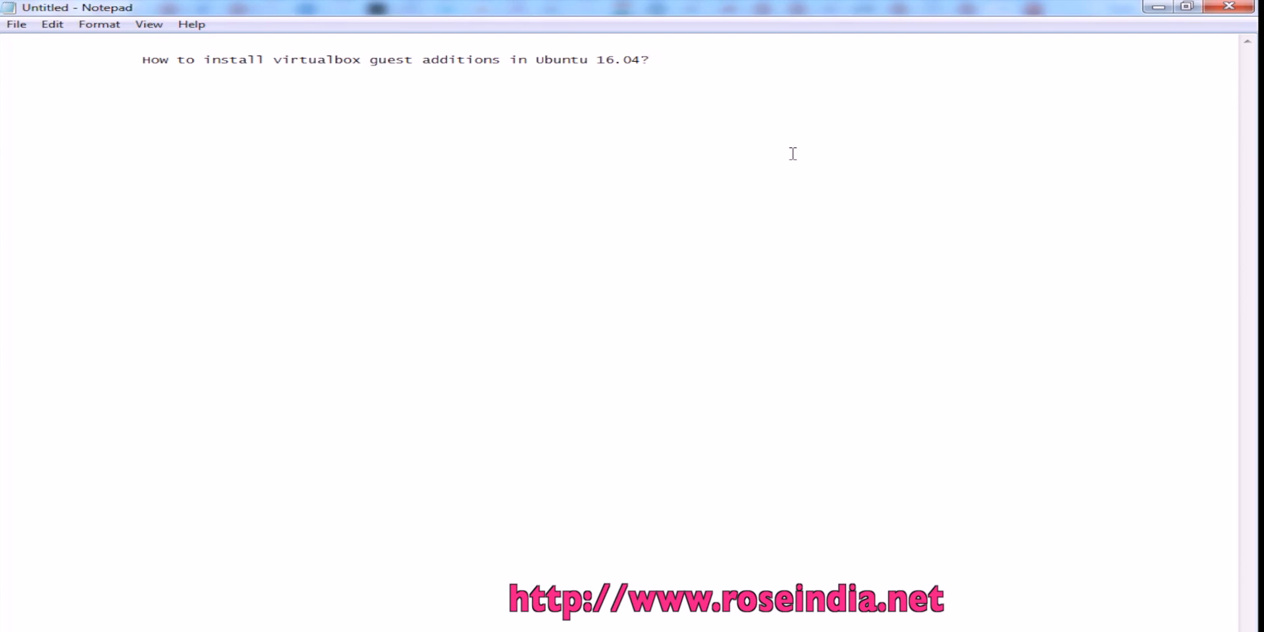
Step: Switch from the Notepad note to the running Ubuntu VirtualBox window
click(652, 60)
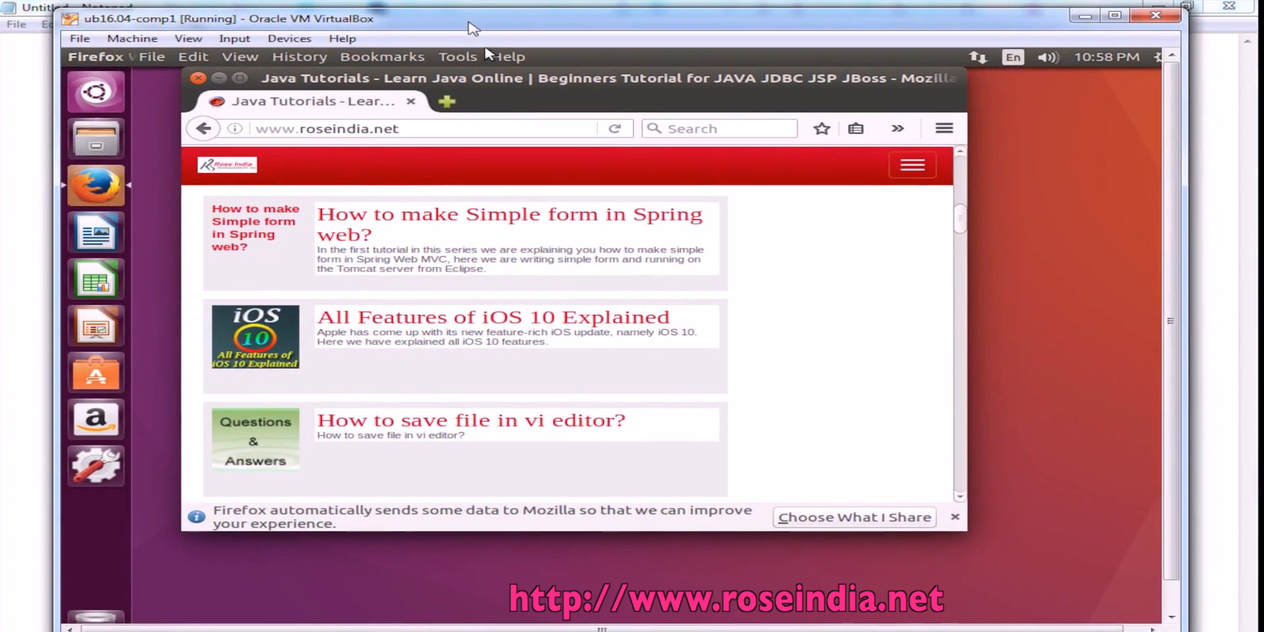
Step: Use the Devices menu to insert the Guest Additions CD image into the Ubuntu guest
click(288, 38)
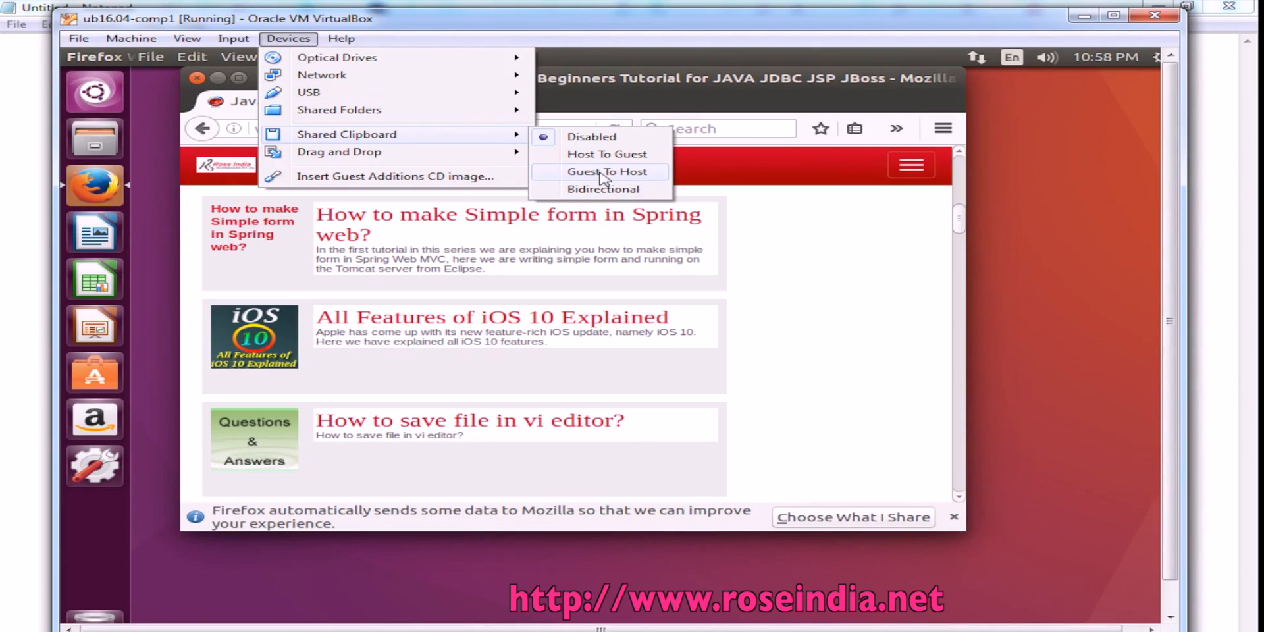
mouse_move(607, 155)
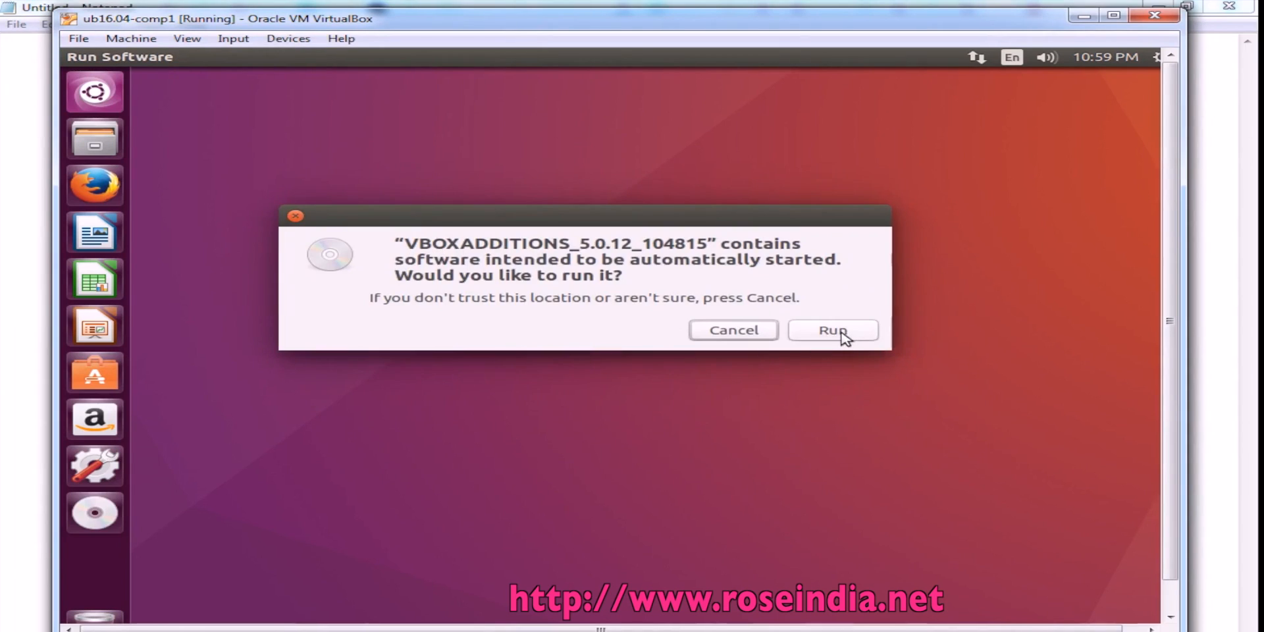
Step: Run the Guest Additions installer from the disc and authenticate with the administrator password
click(832, 329)
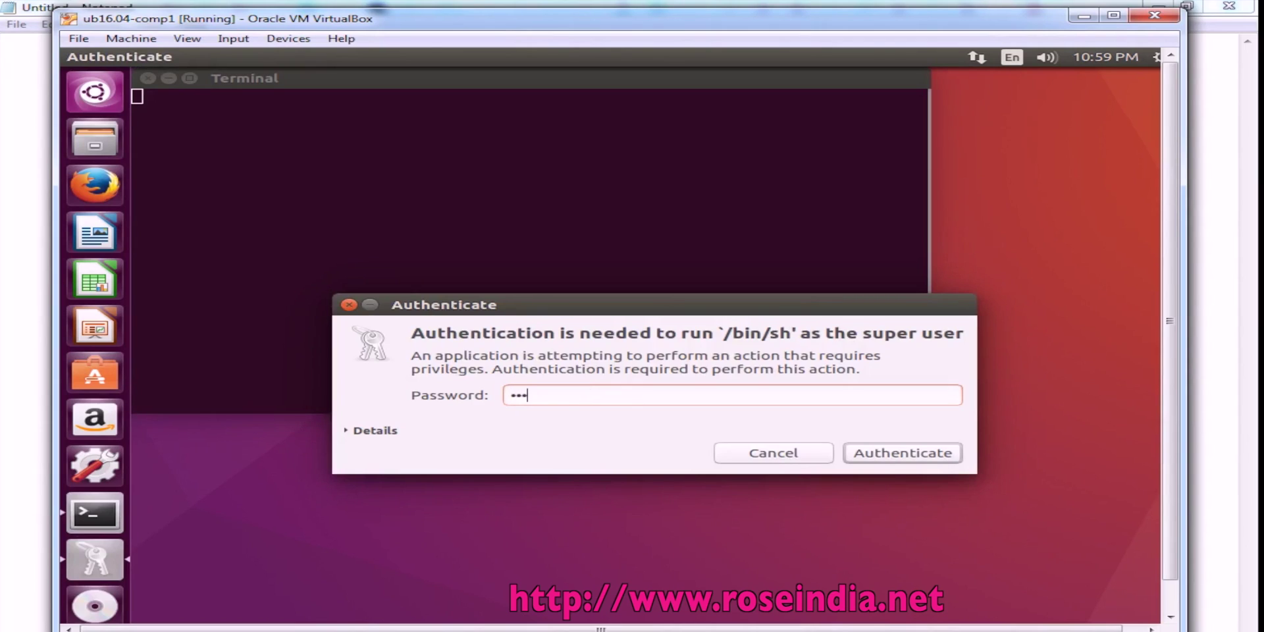
click(901, 452)
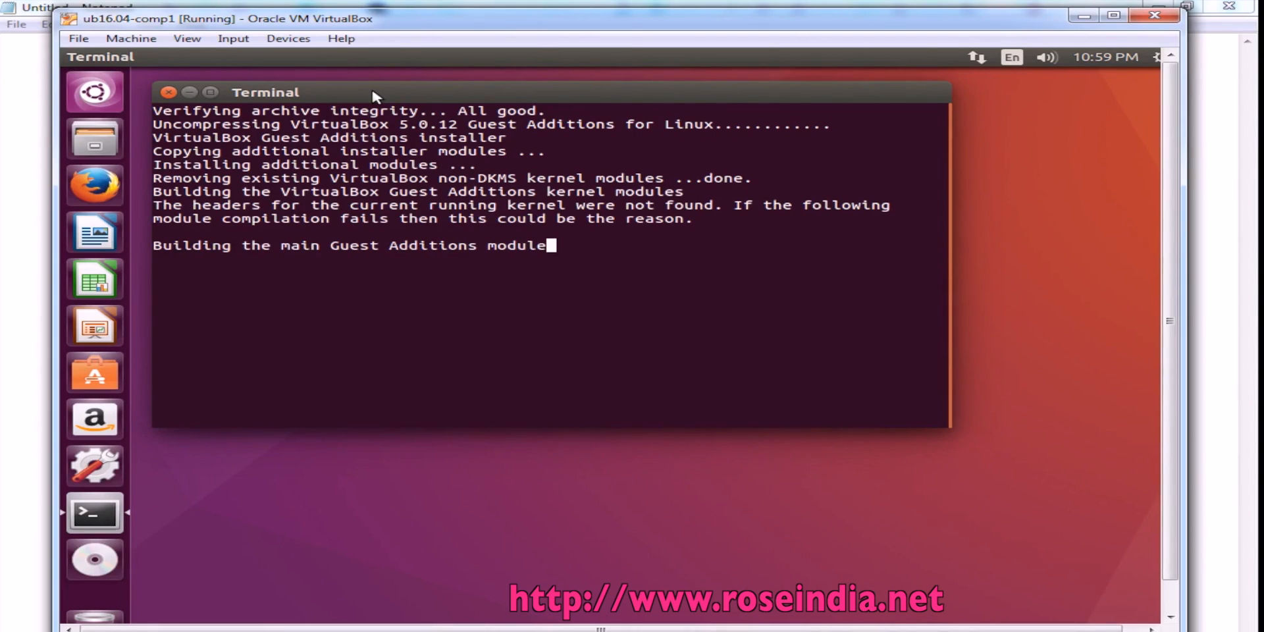
mouse_move(516, 89)
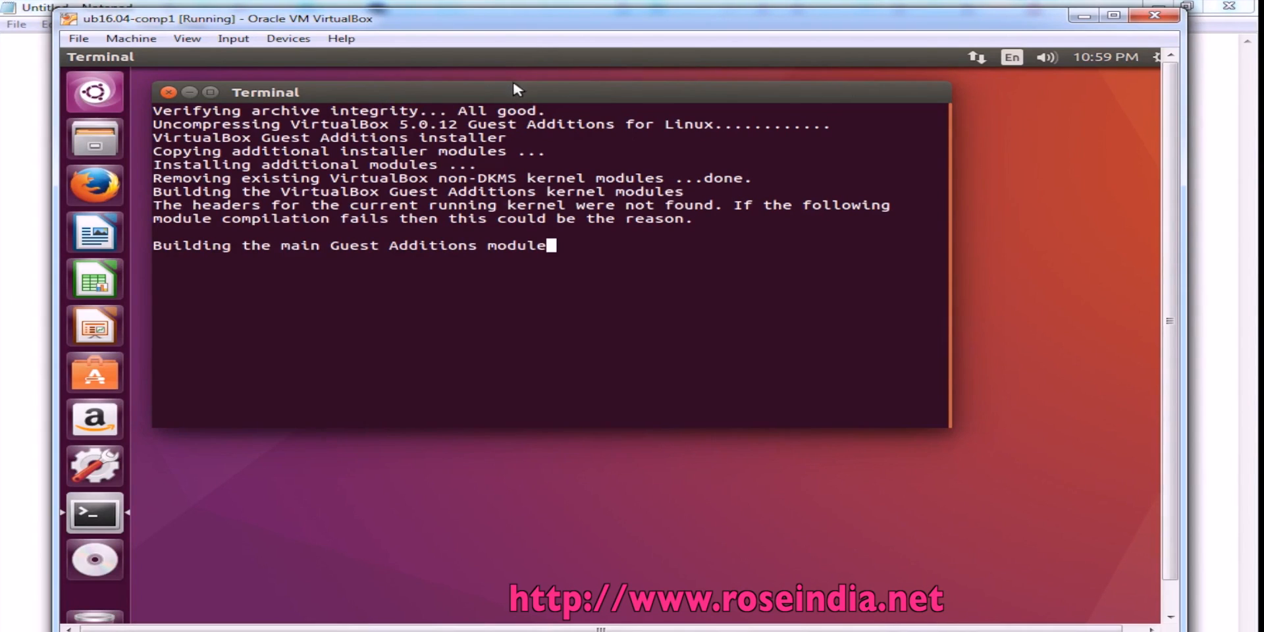
Step: Check the Displays settings' Resolution list, which still offers only low resolutions
click(1156, 57)
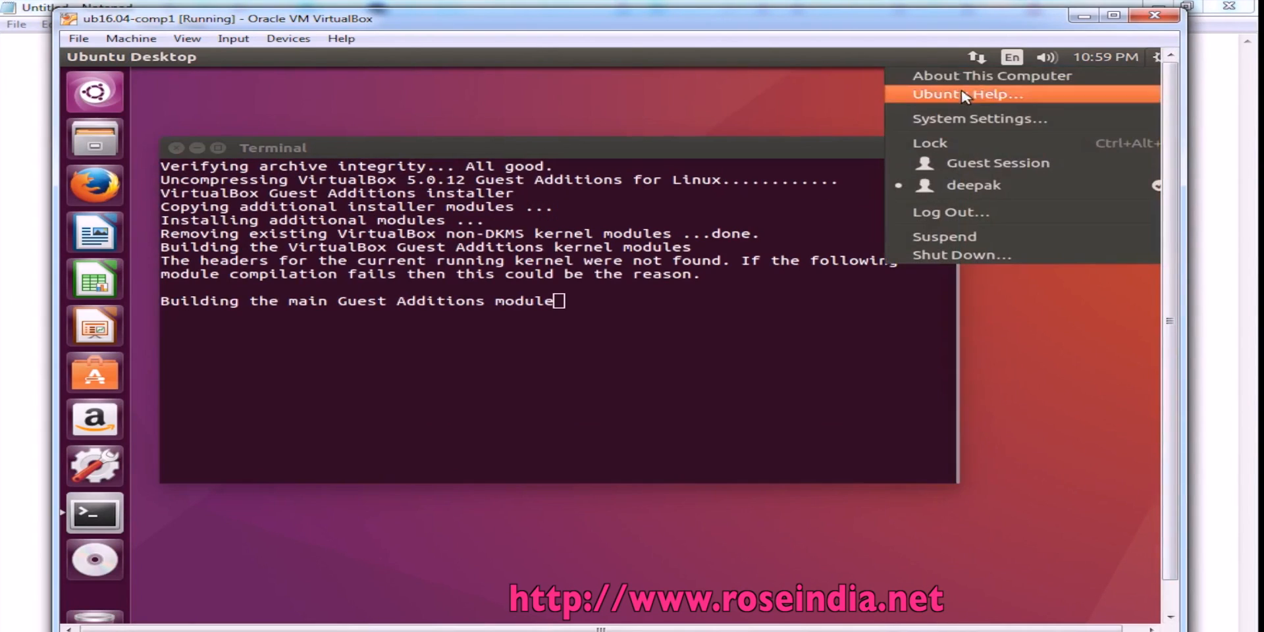
click(978, 118)
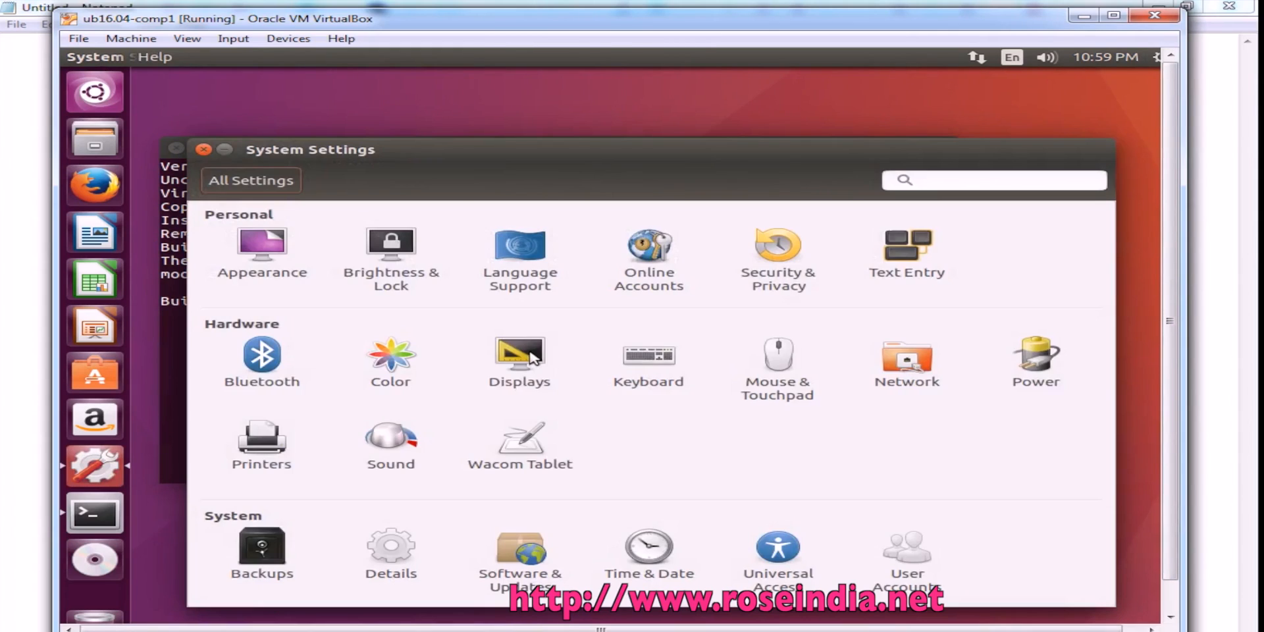
click(519, 358)
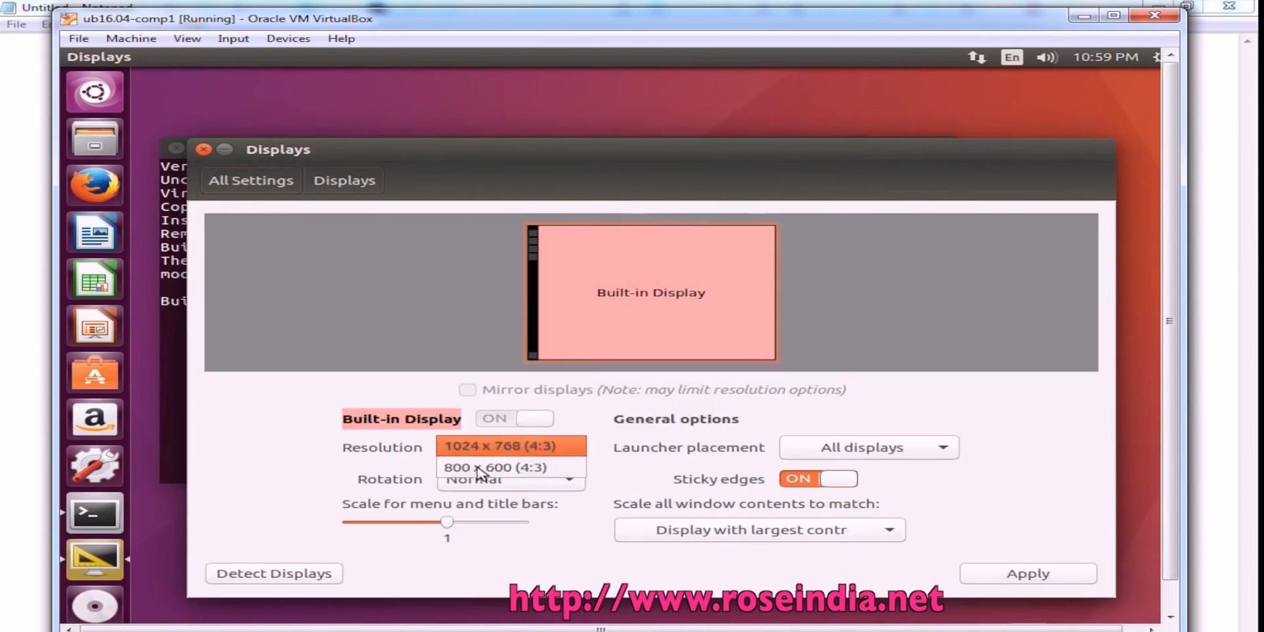
click(504, 446)
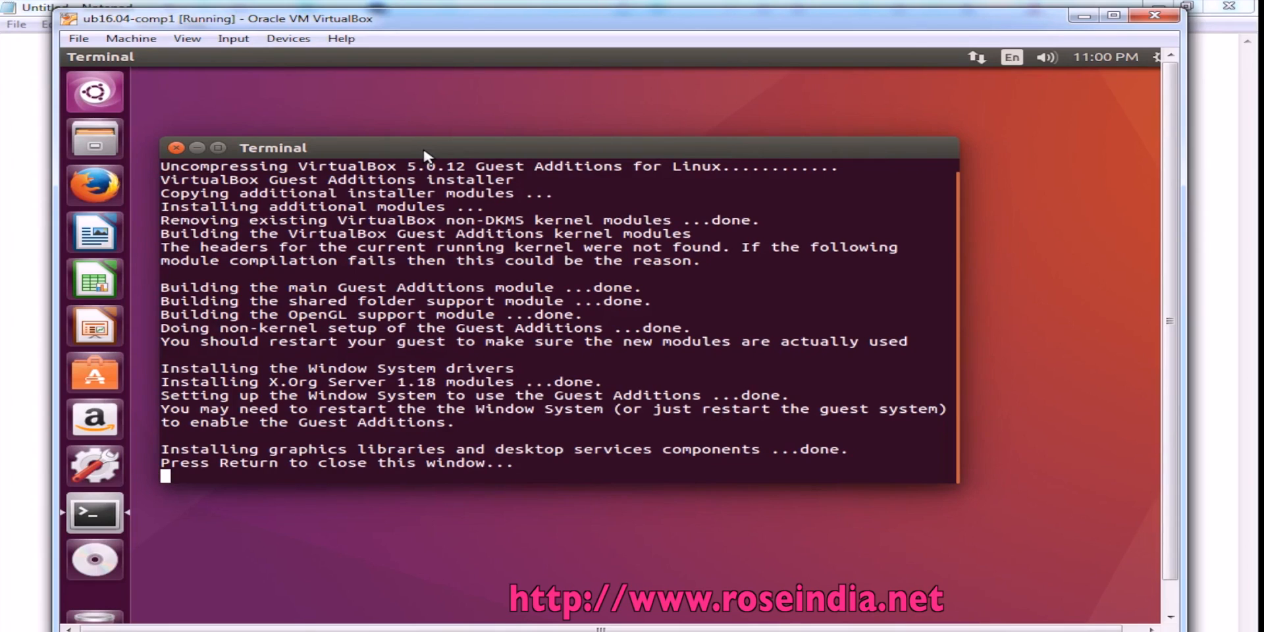
Step: Close the finished installer terminal and restart the Ubuntu guest from the shutdown menu
key(Return)
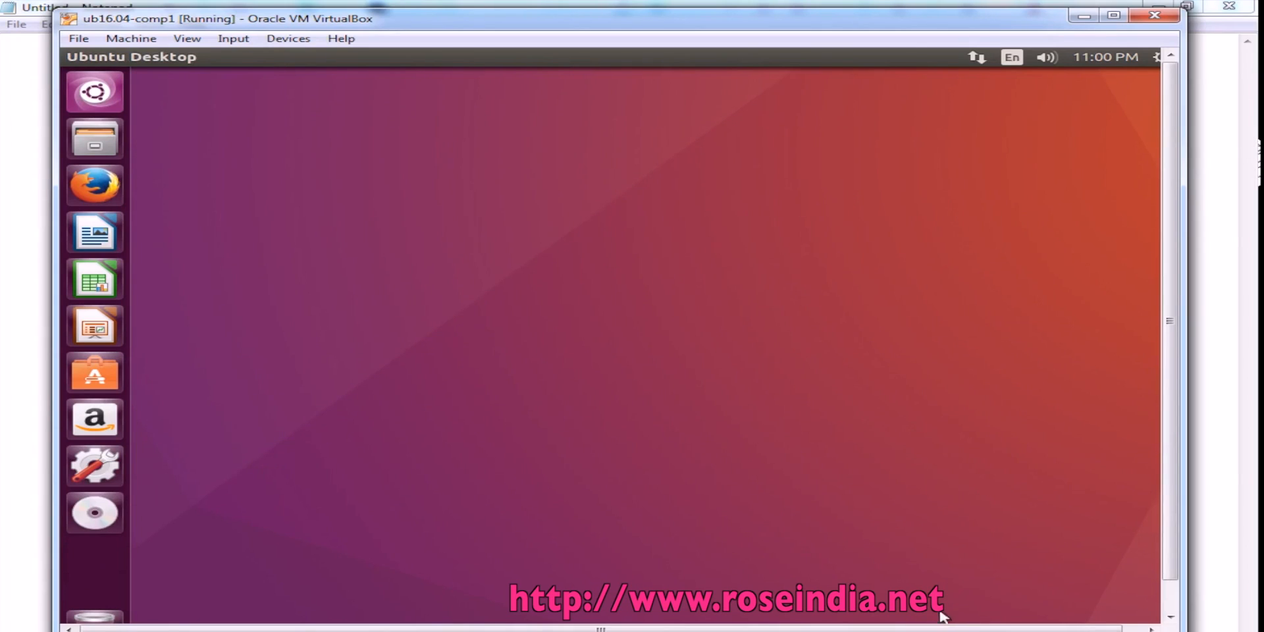
click(1155, 56)
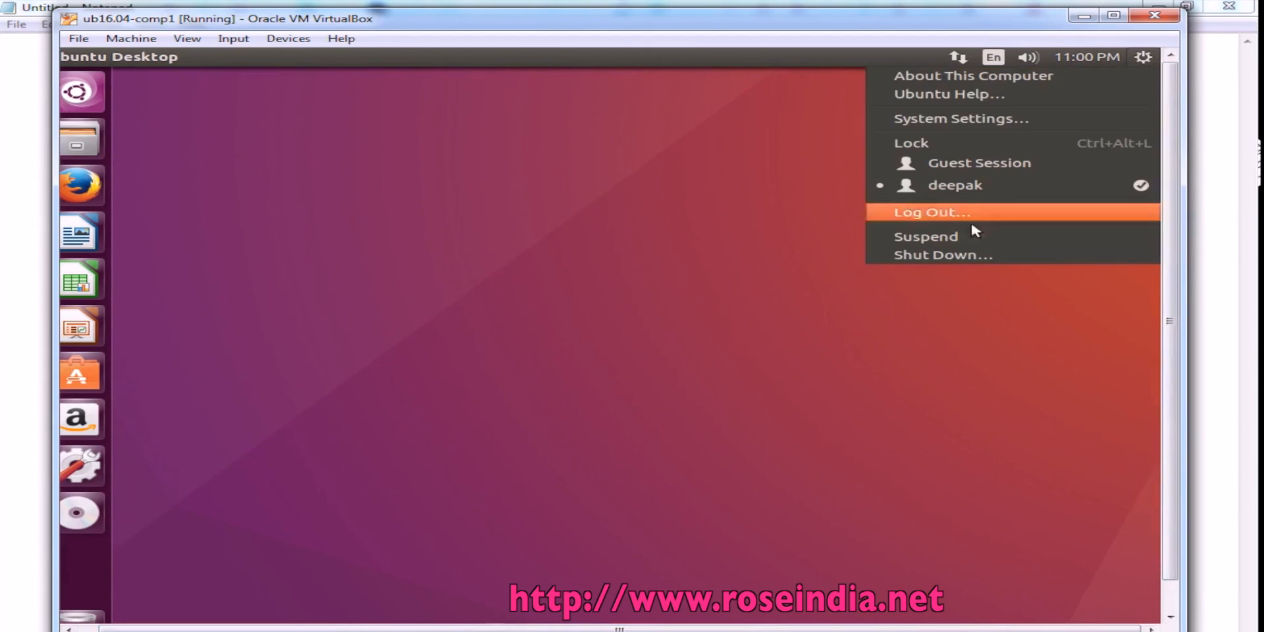
click(942, 254)
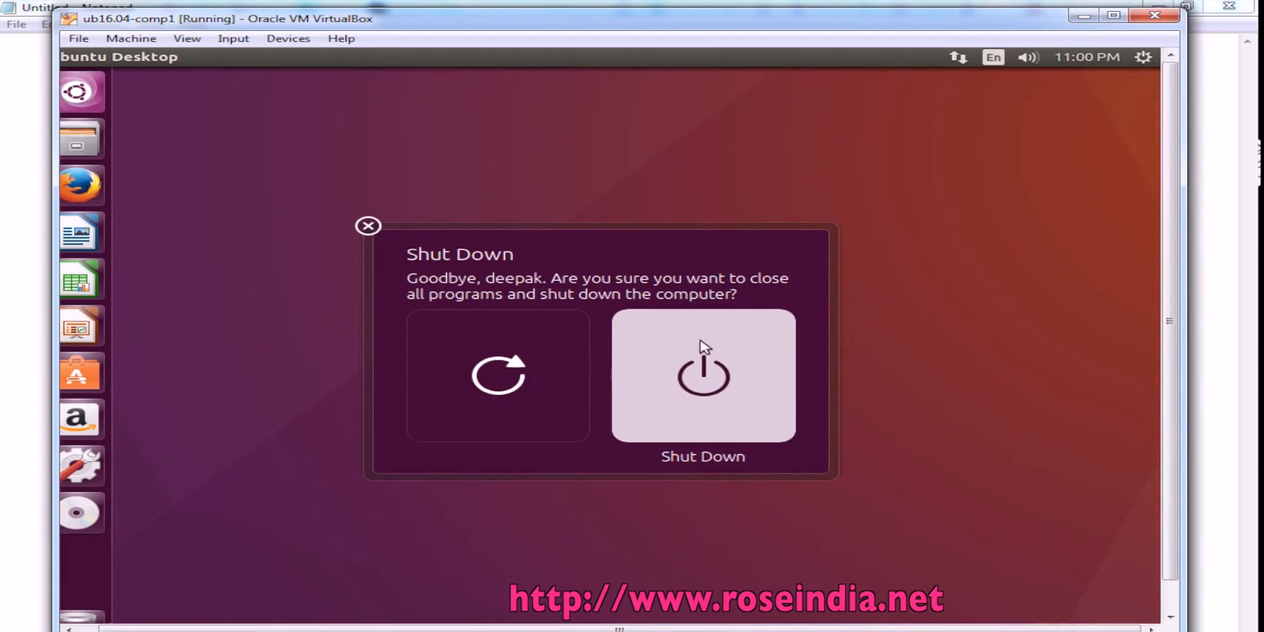
click(702, 375)
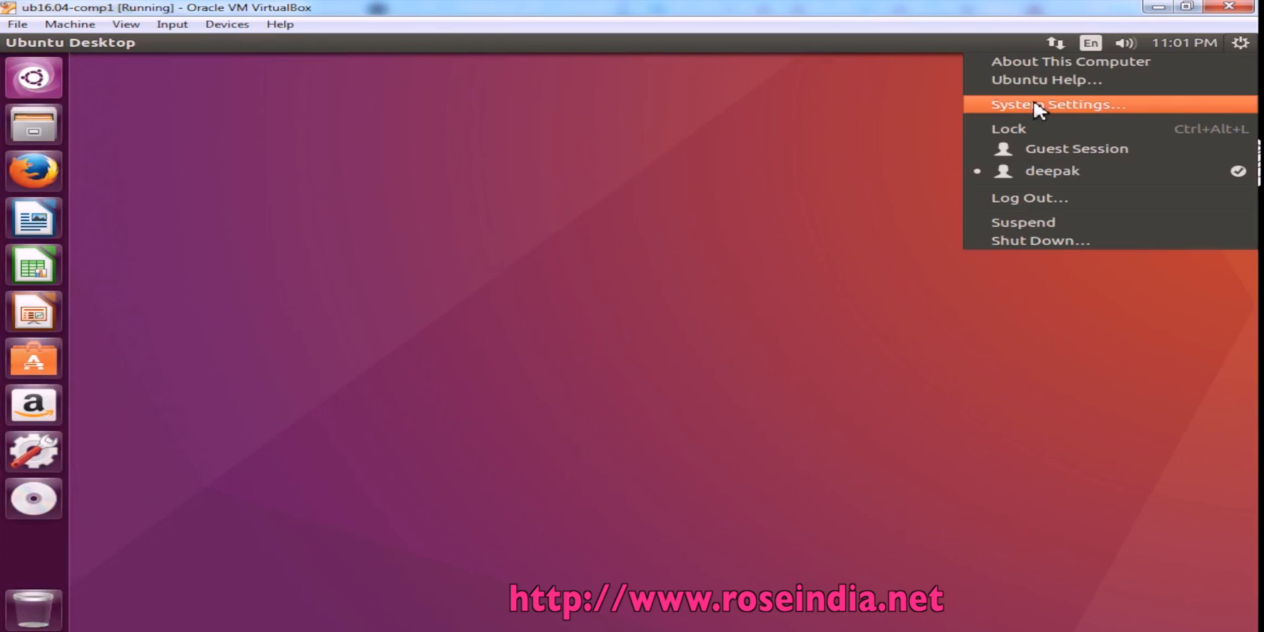
mouse_move(1043, 114)
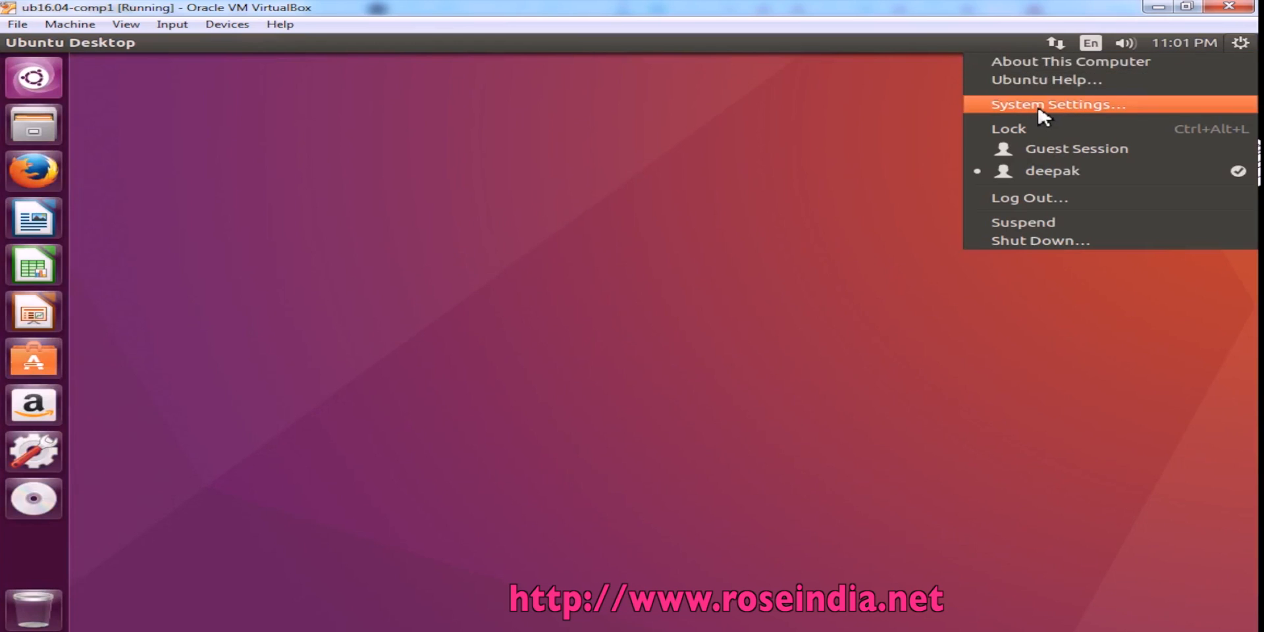
Step: Set the guest display to 1280 x 1024 in Displays and keep the new configuration
click(1056, 104)
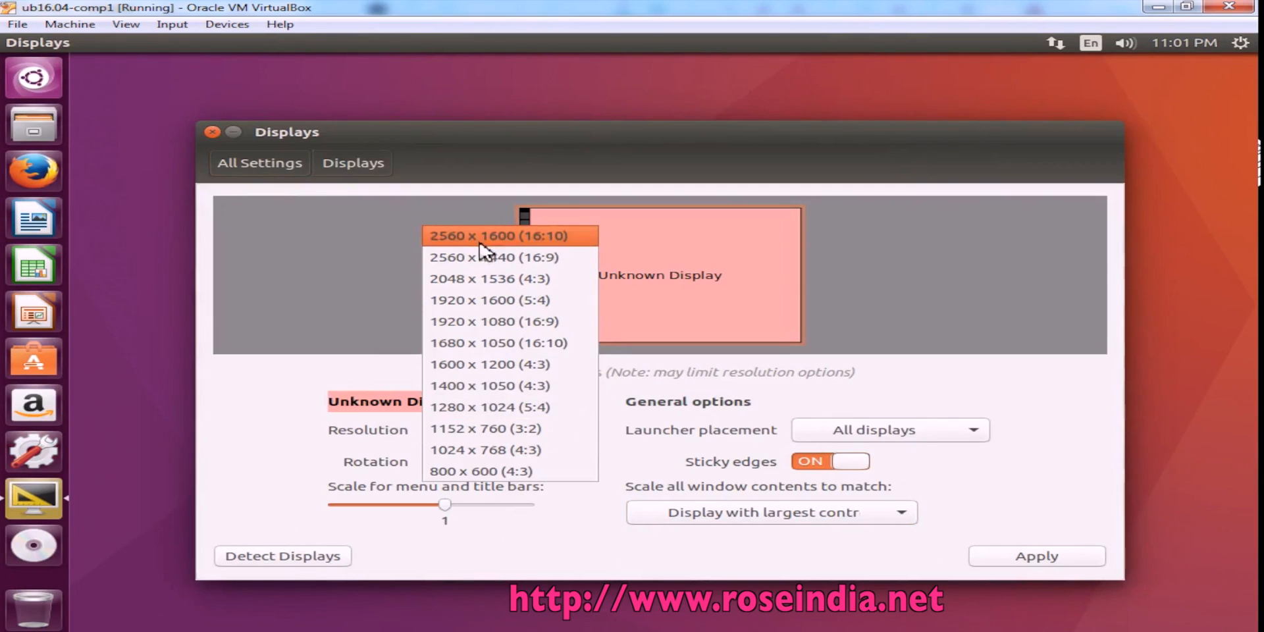
click(1037, 556)
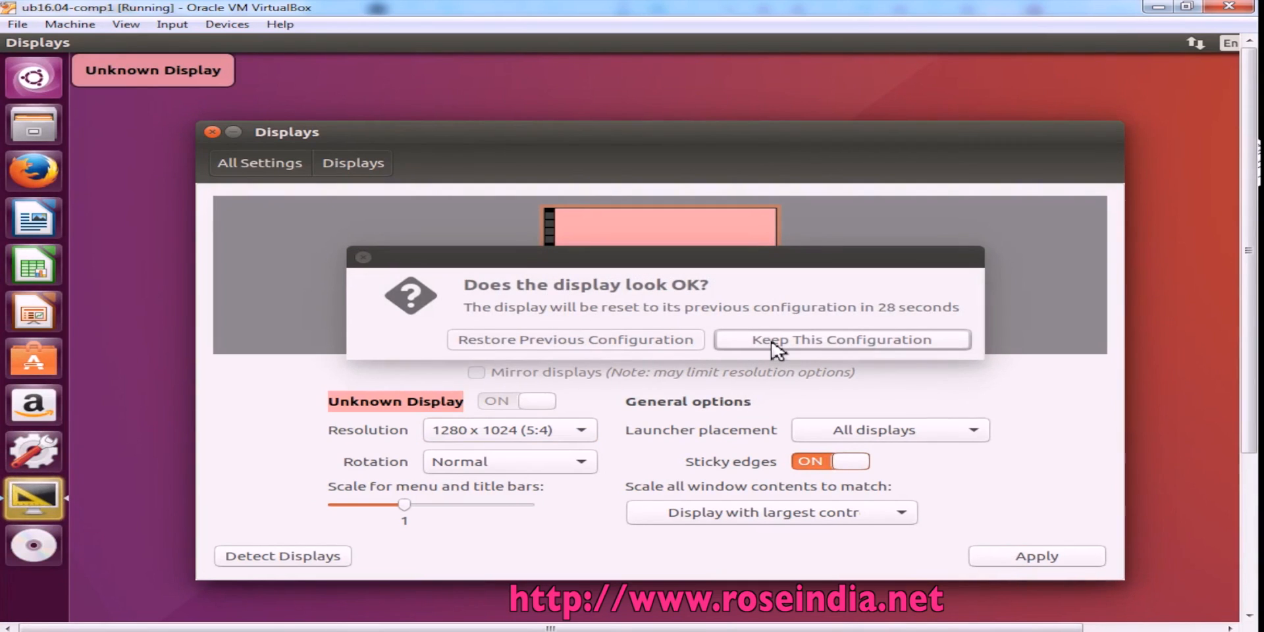
click(226, 23)
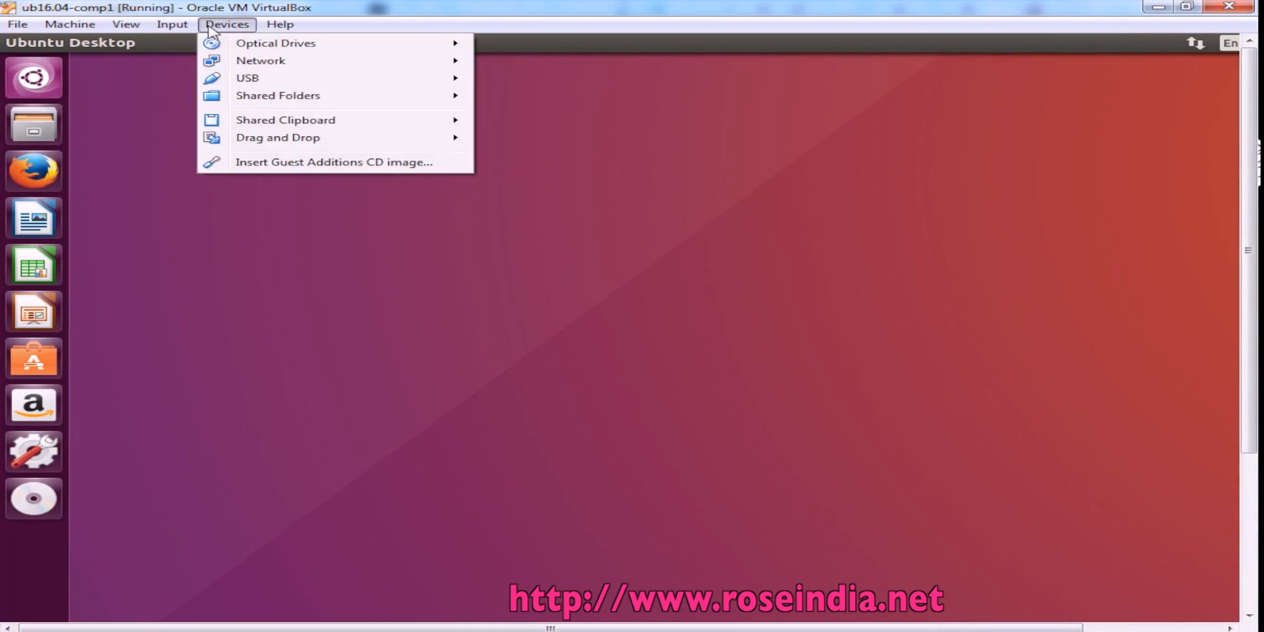
Step: Enable the shared clipboard and paste the host's copied question into a new gedit document
click(506, 190)
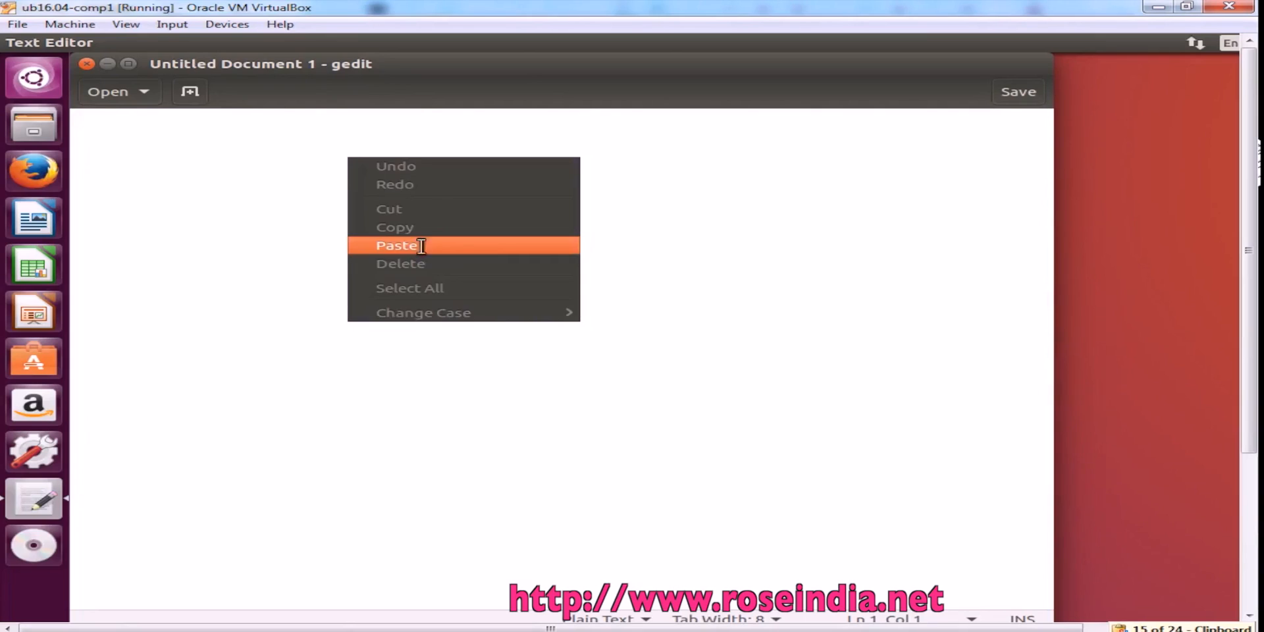
click(396, 245)
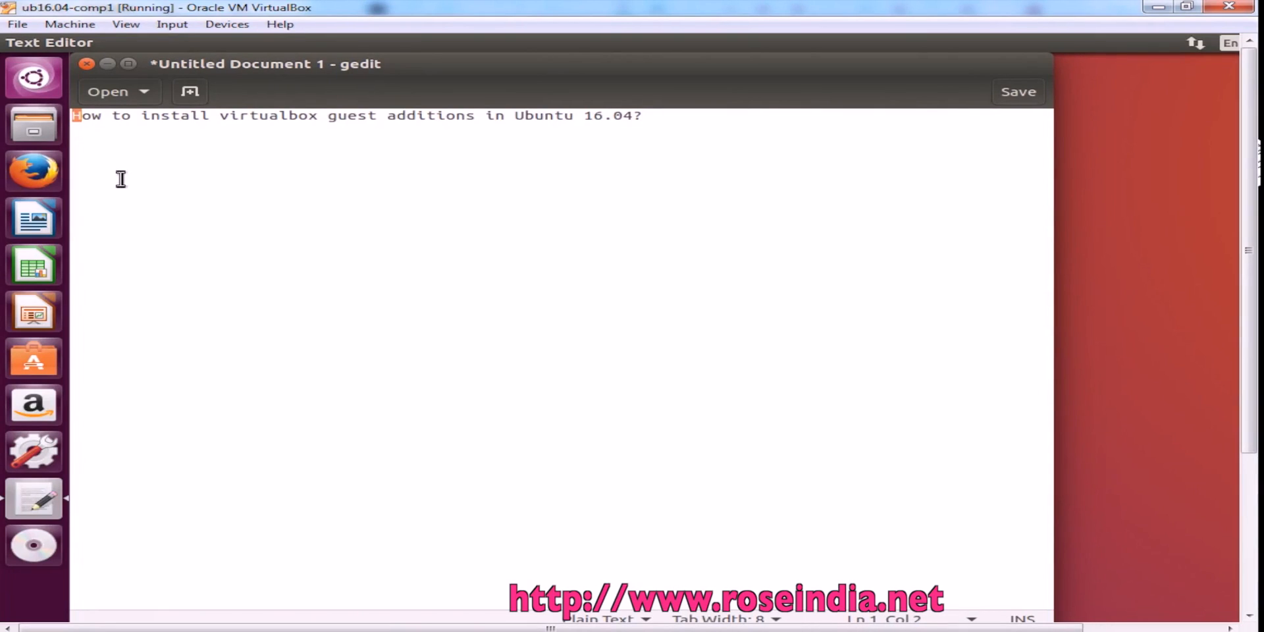